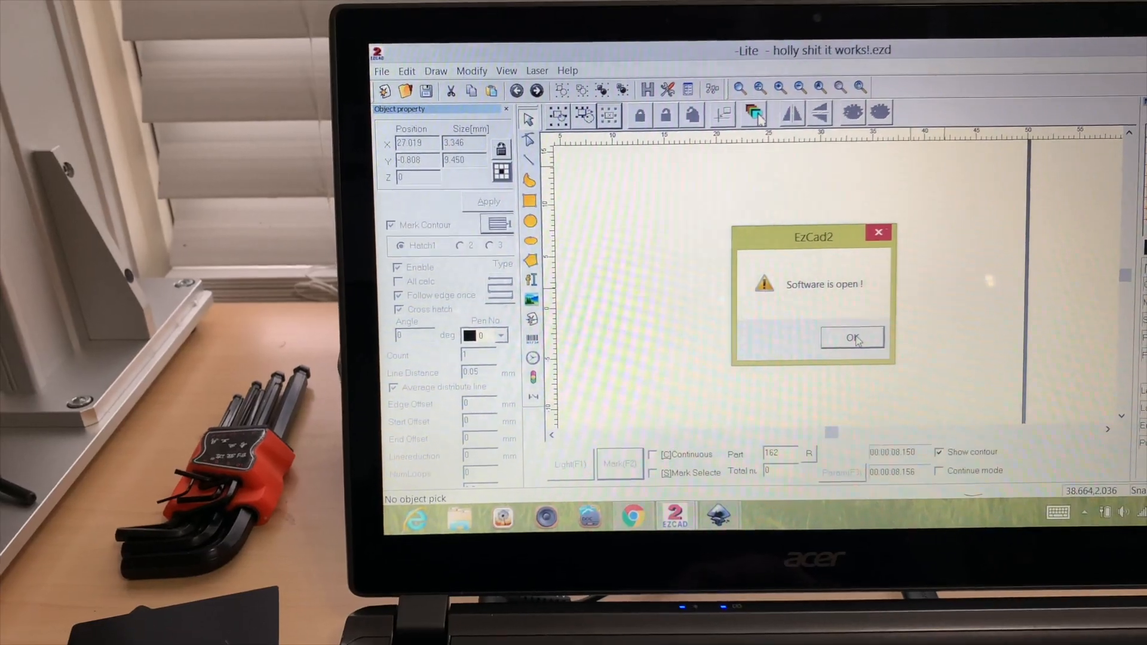
Dismiss the 'Software is open!' notice with OK
click(851, 337)
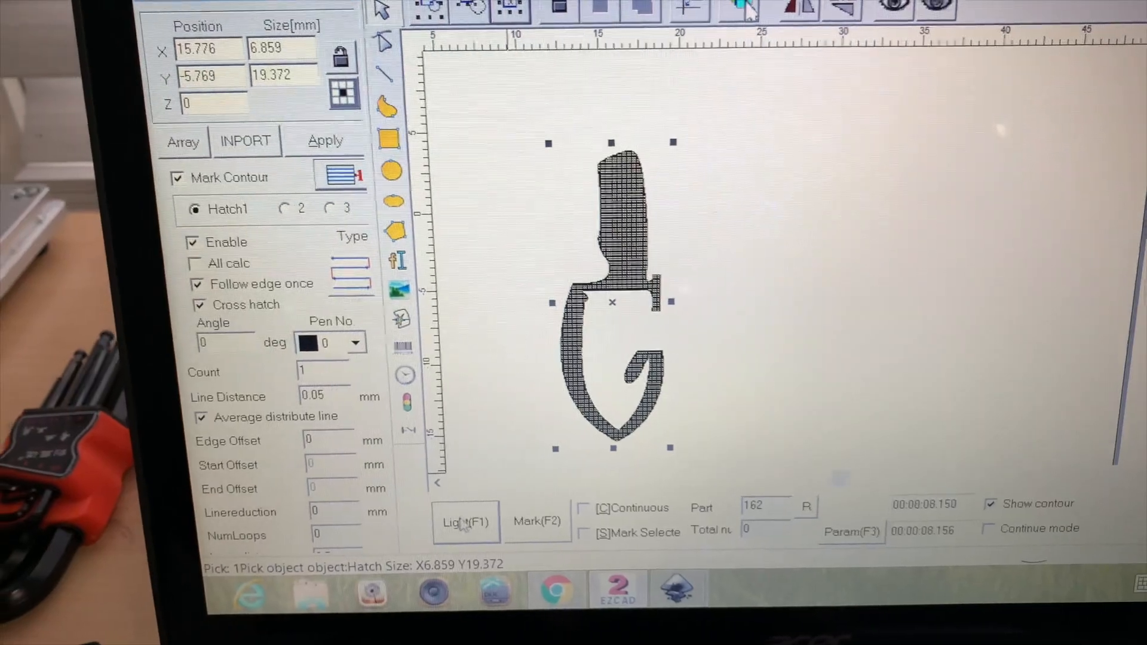
Run the red-light preview (Light F1) of the hatched G logo on the laser
click(466, 521)
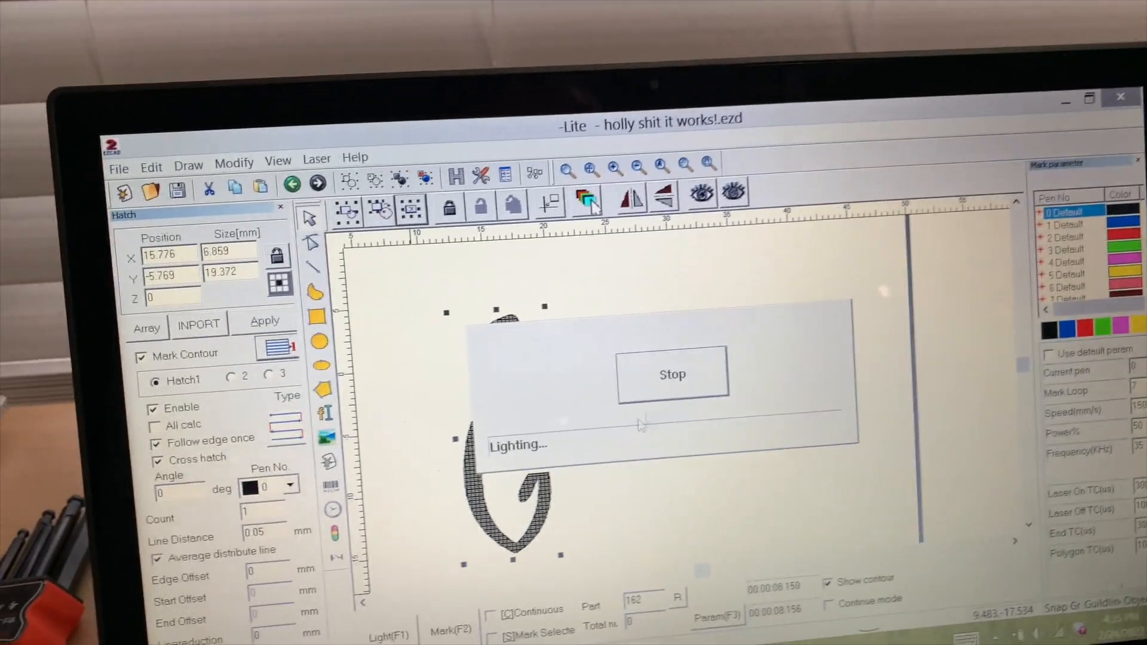